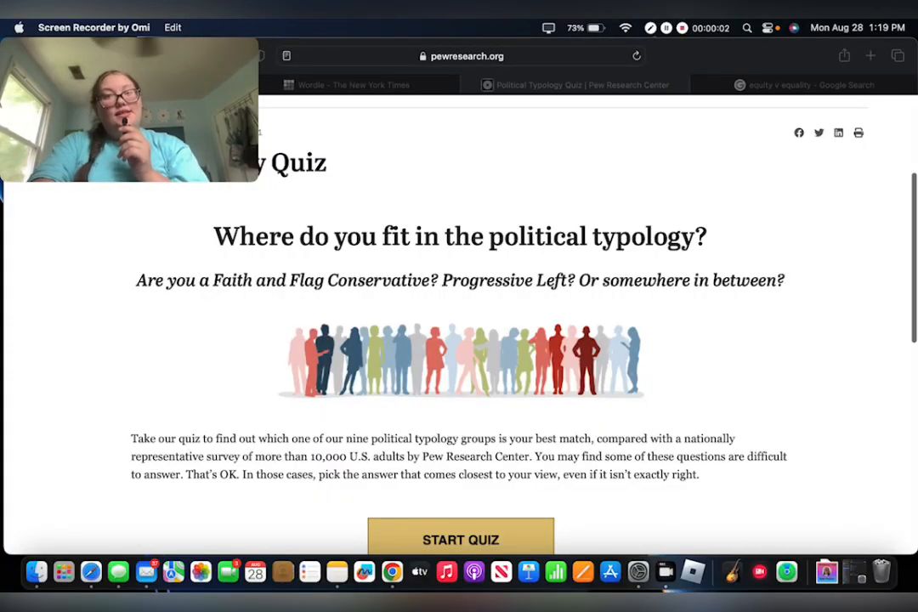
- Start the Political Typology Quiz from its intro page
scroll(down, 3)
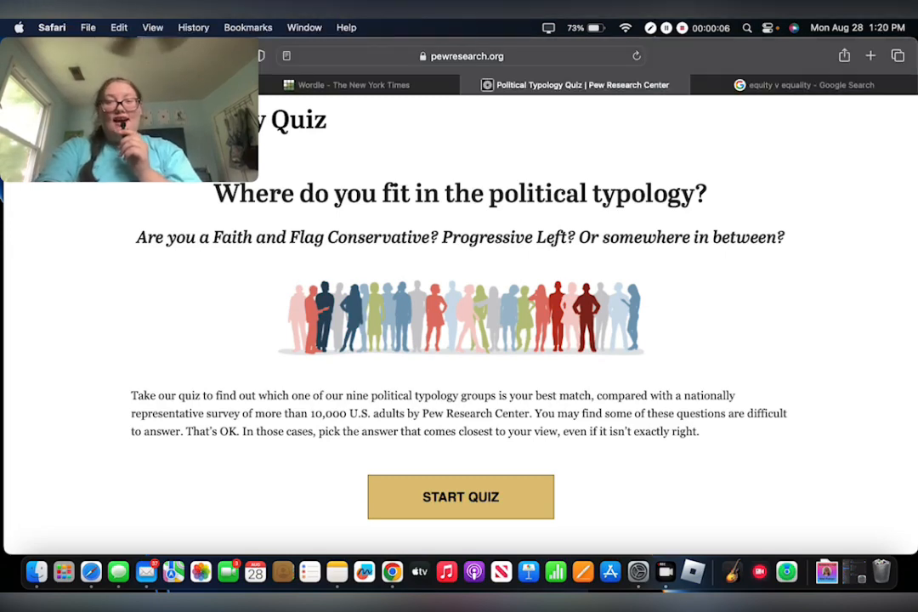
click(461, 496)
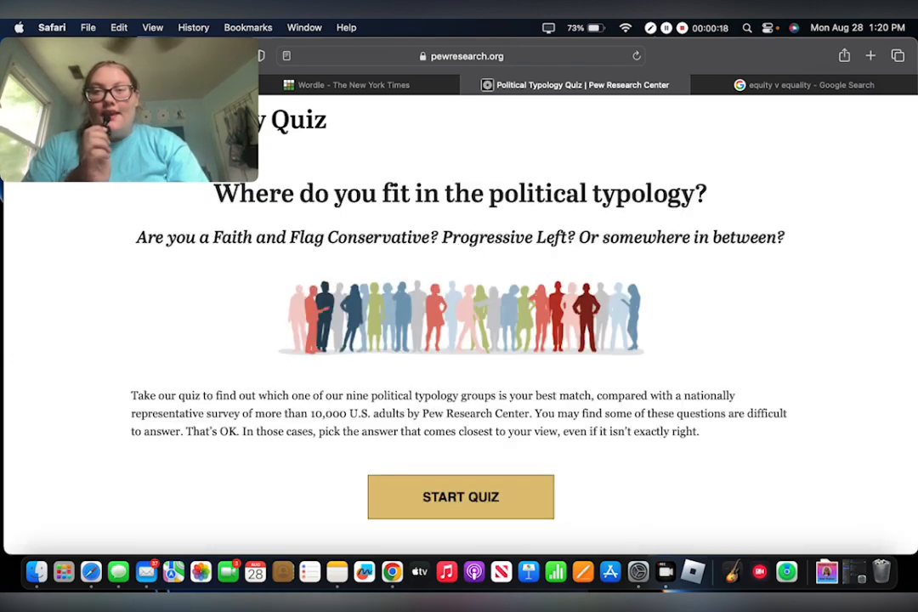
drag(188, 238, 325, 238)
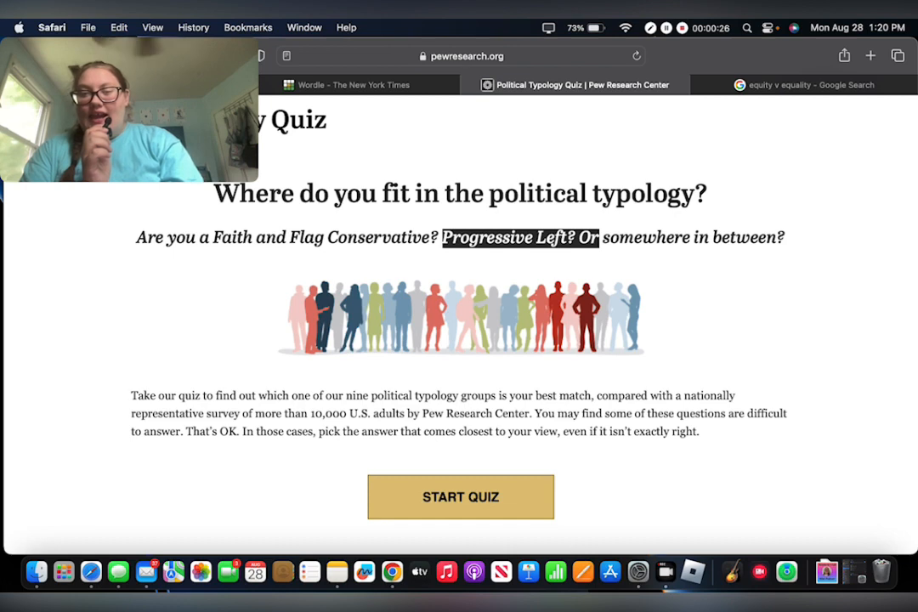
click(461, 496)
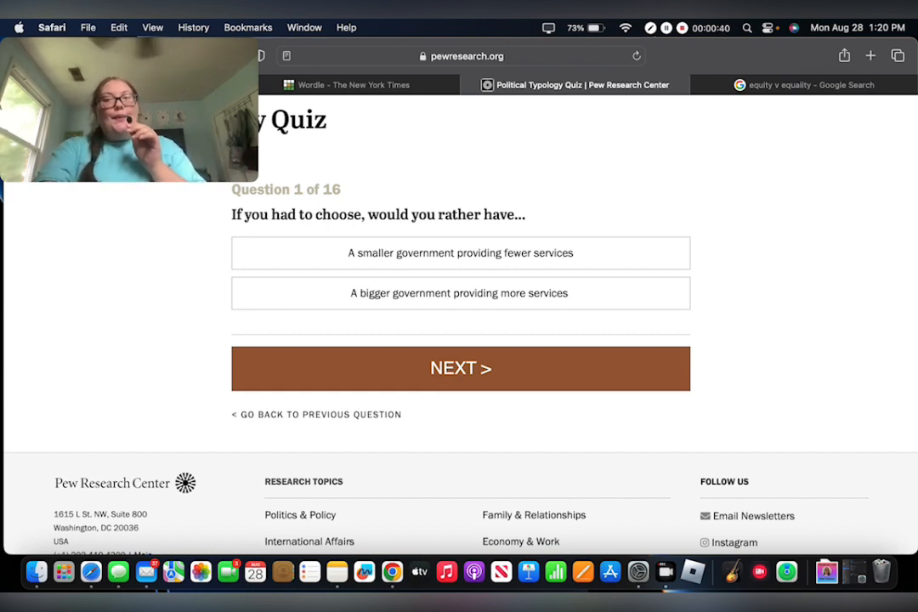
- Answer question 1: bigger government providing more services, modestly expanded, and advance
click(460, 292)
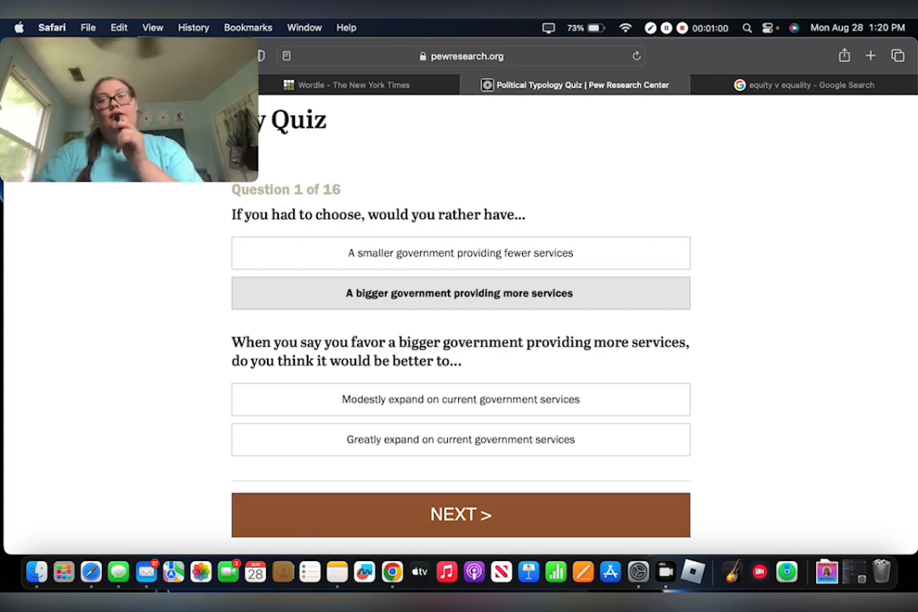
scroll(down, 3)
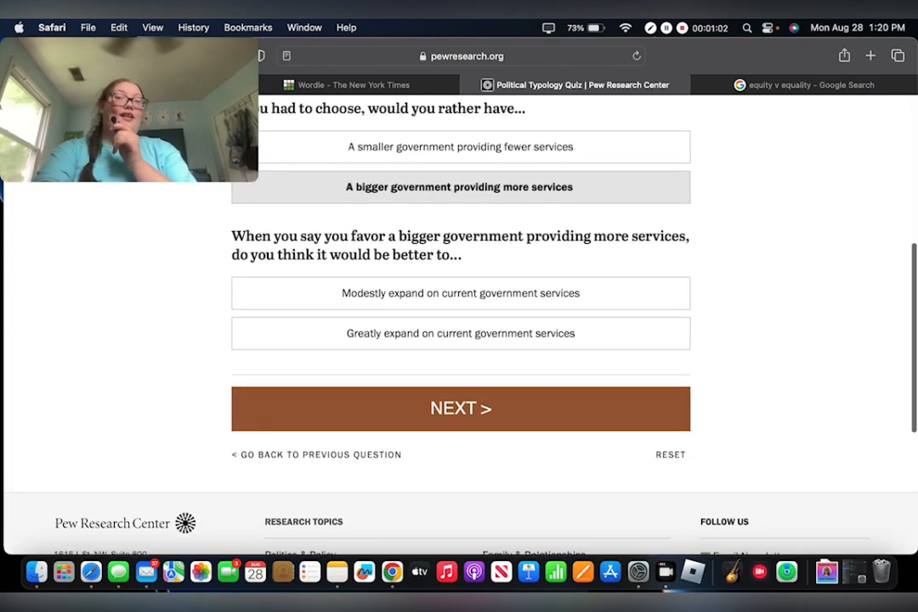
click(461, 293)
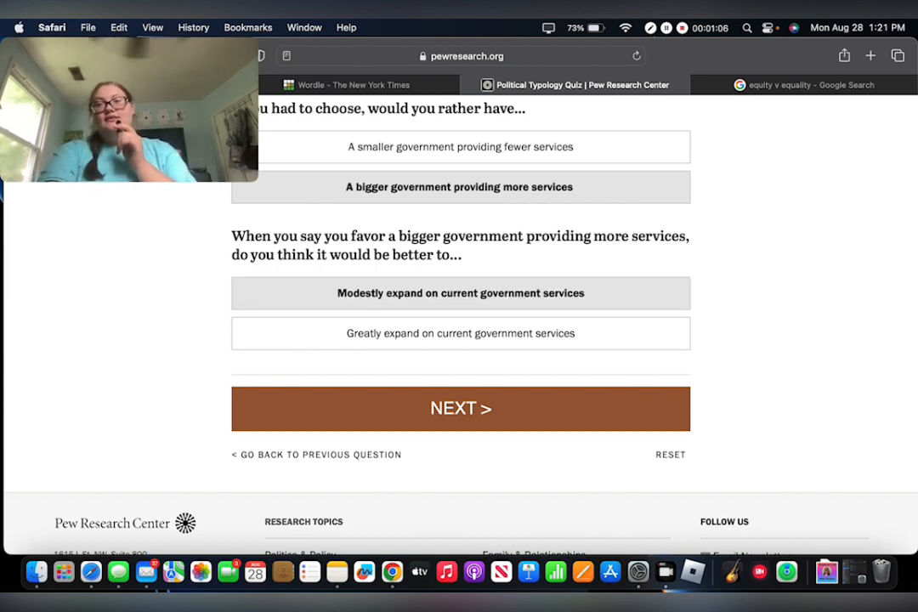
click(461, 408)
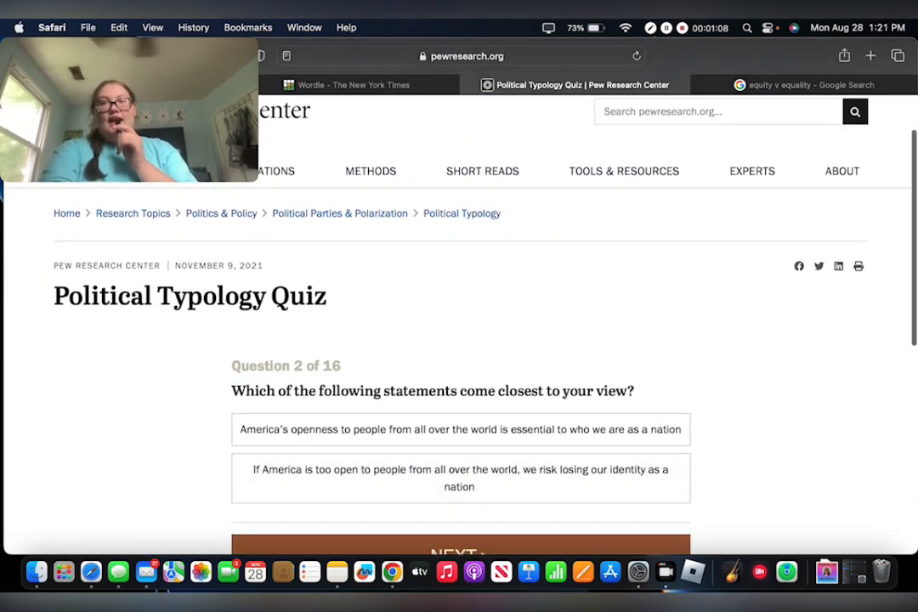
- Answer question 2 that America's openness is essential to its identity and advance
scroll(down, 3)
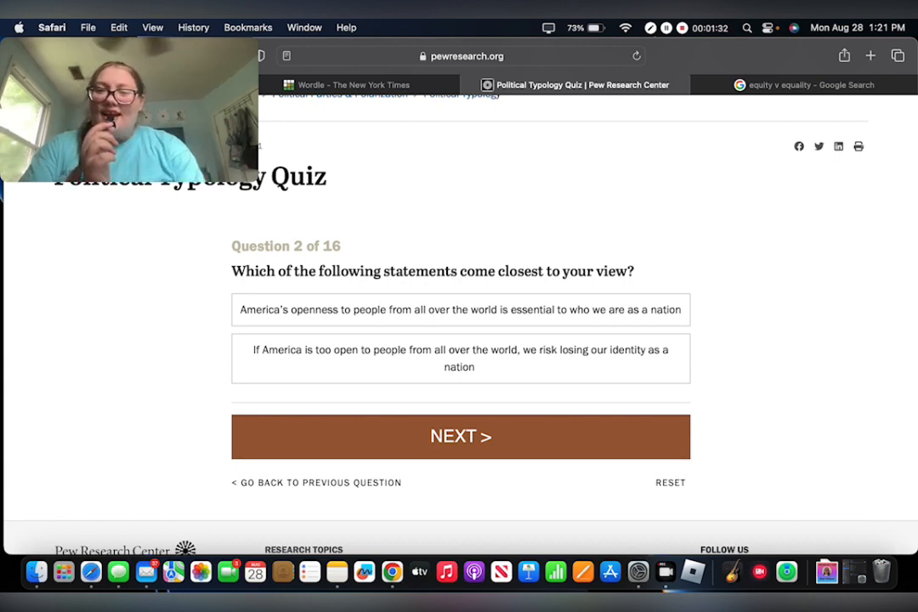
click(460, 309)
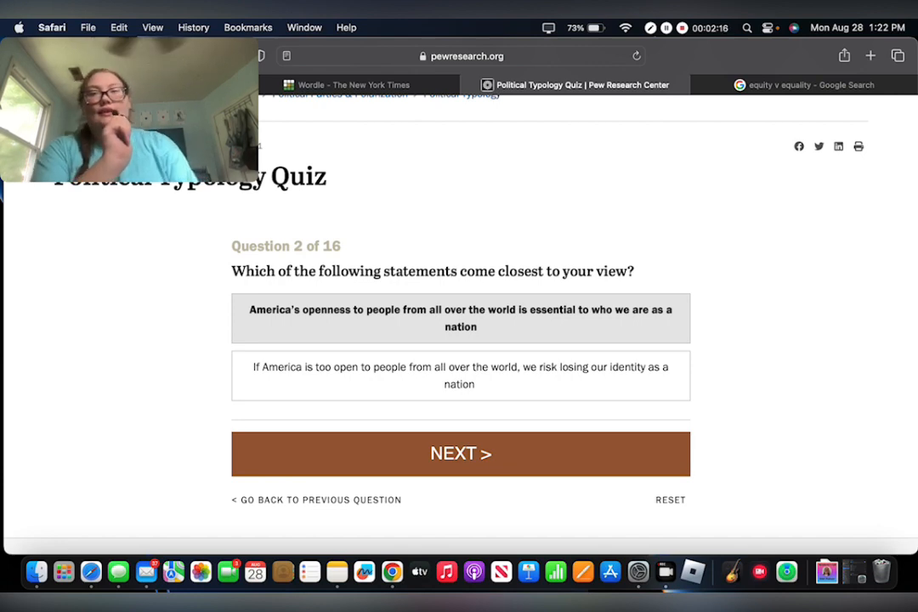
scroll(down, 3)
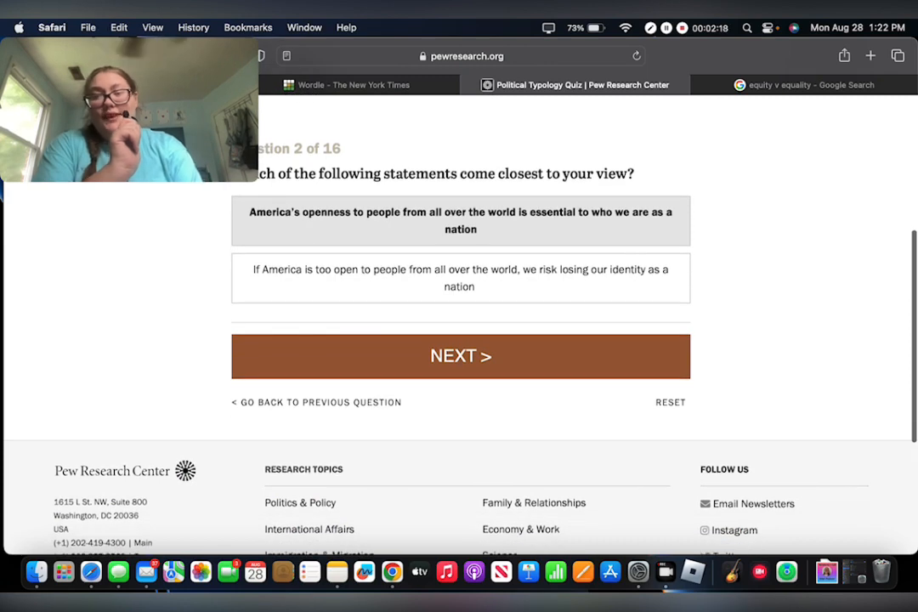
click(461, 355)
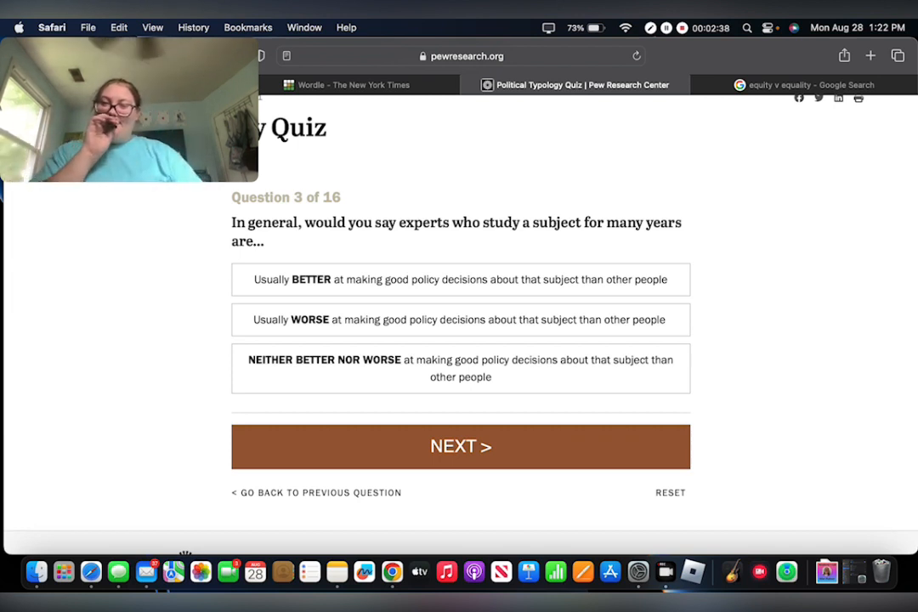
- Answer question 3 'Neither better nor worse' for experts, then advance through question 4 to question 5
click(459, 367)
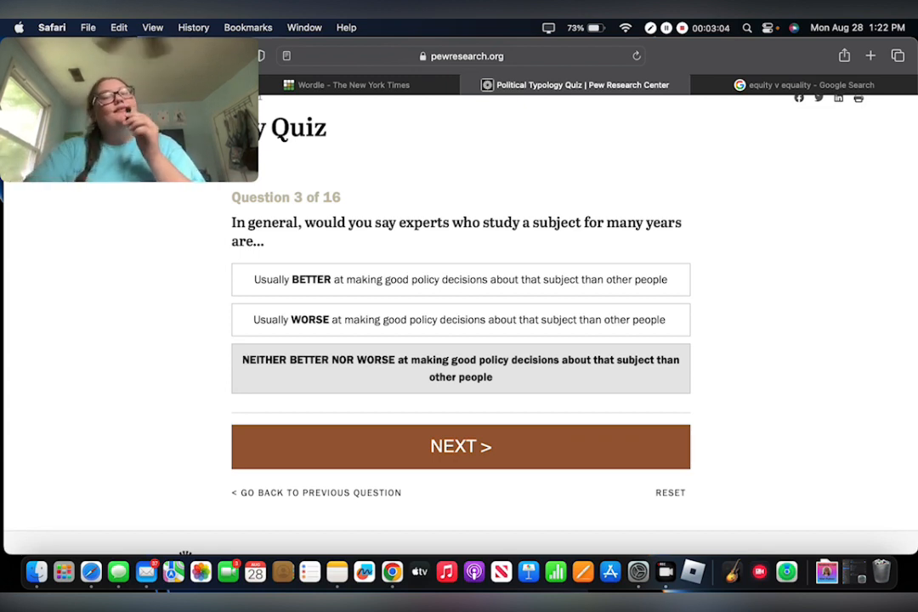
click(459, 445)
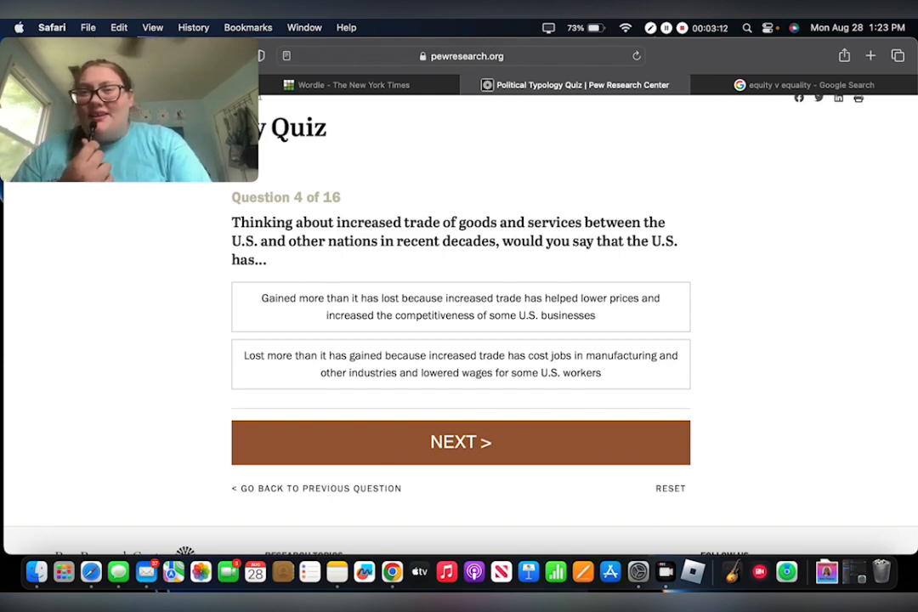
click(460, 442)
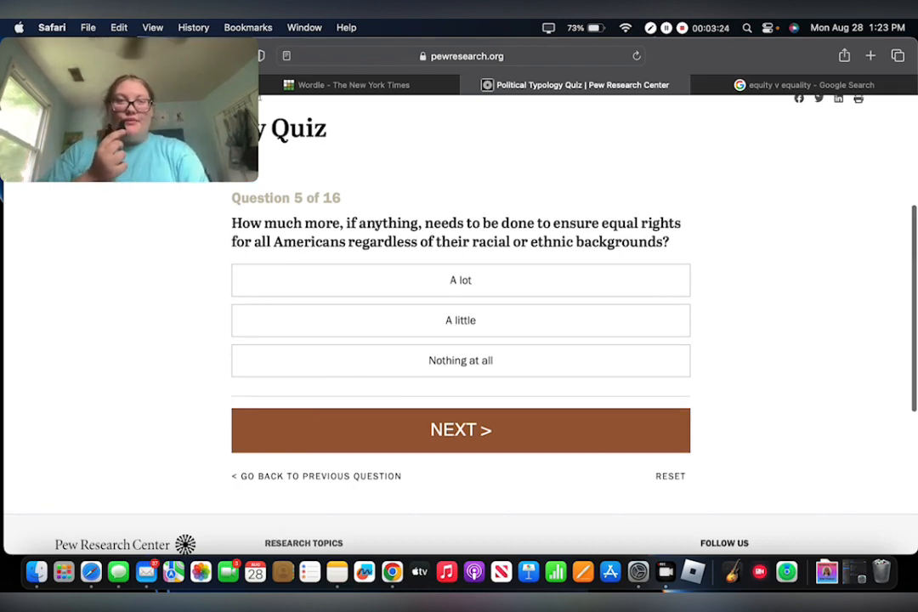
- Check an equity vs equality image search result, then return to the quiz
click(804, 85)
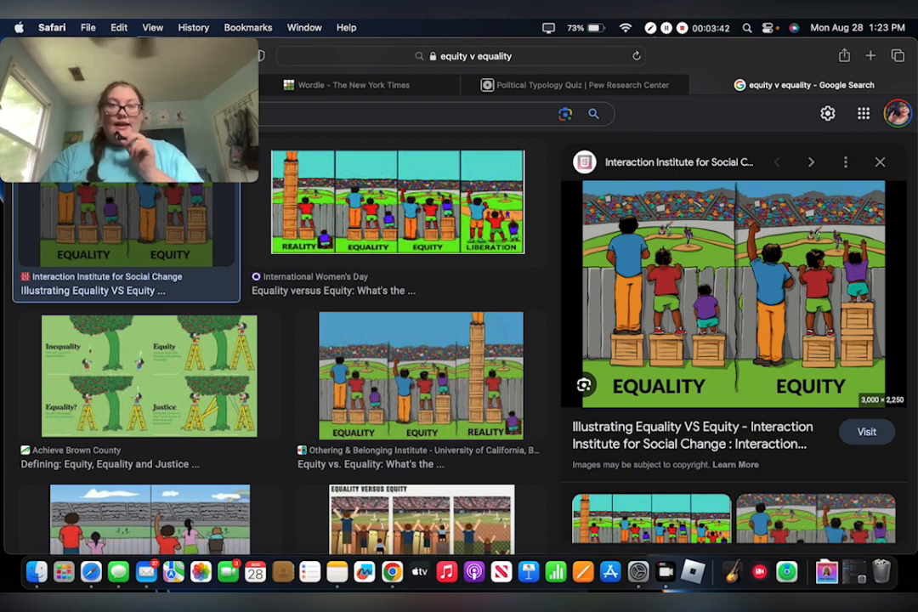
click(870, 54)
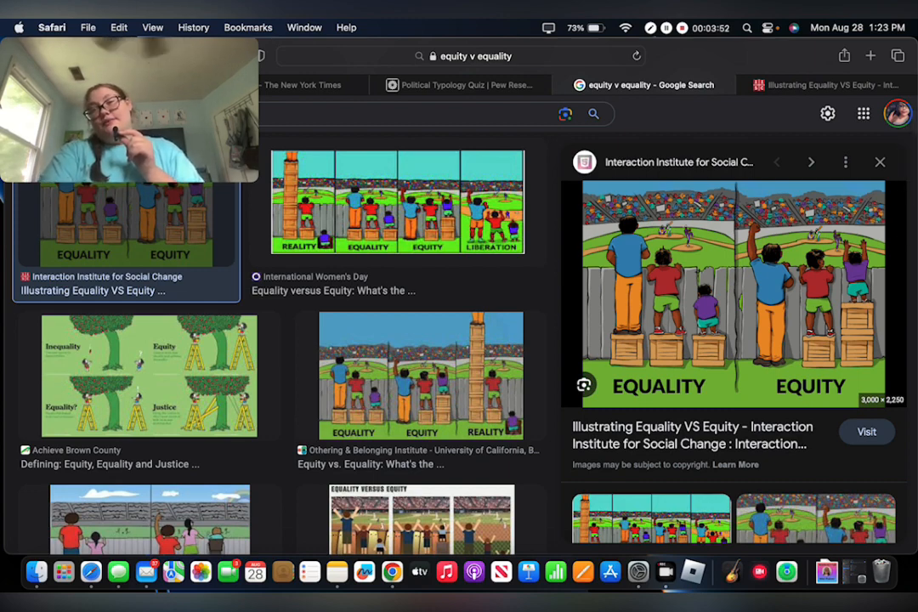
click(459, 85)
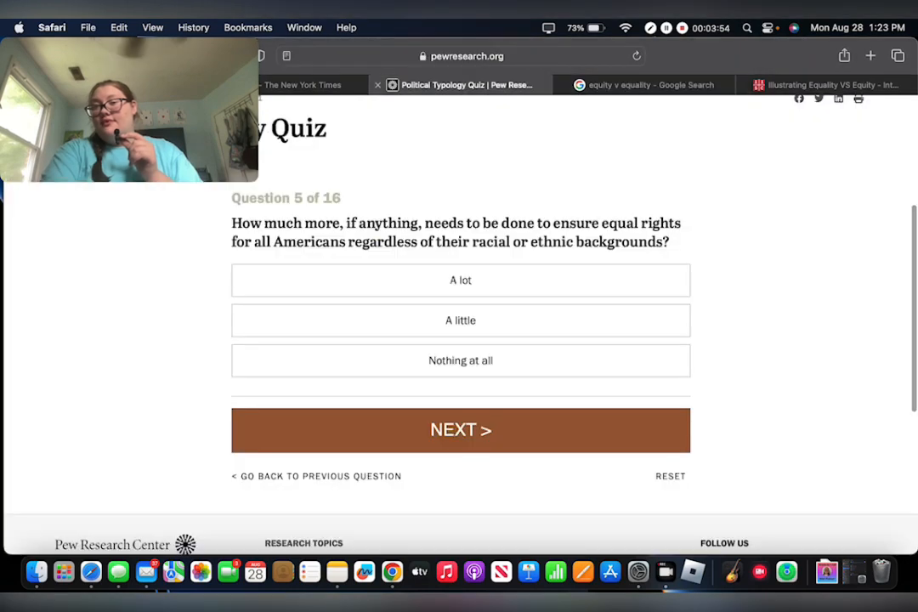
- Answer question 5 'A lot', settle on working within current systems, and advance to question 6
click(461, 278)
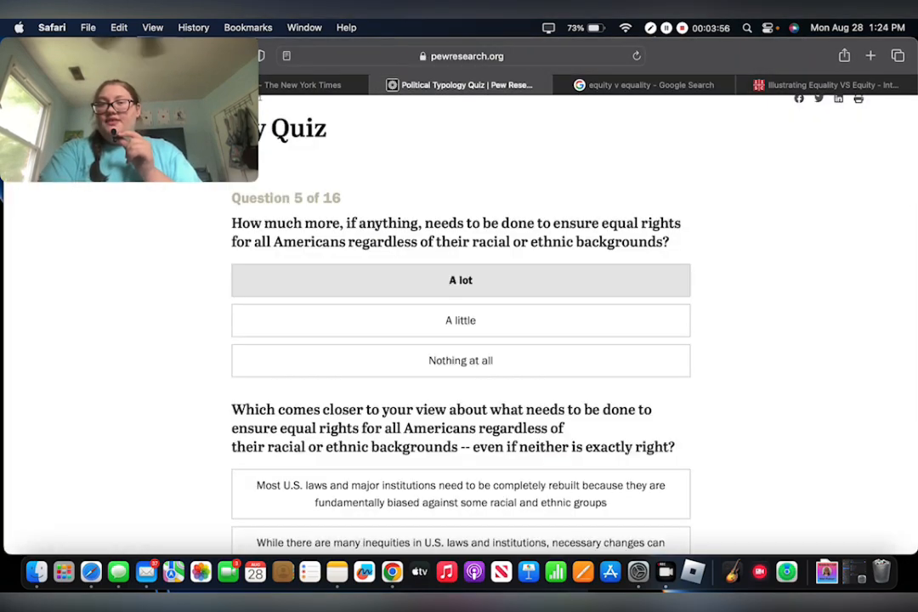
scroll(down, 3)
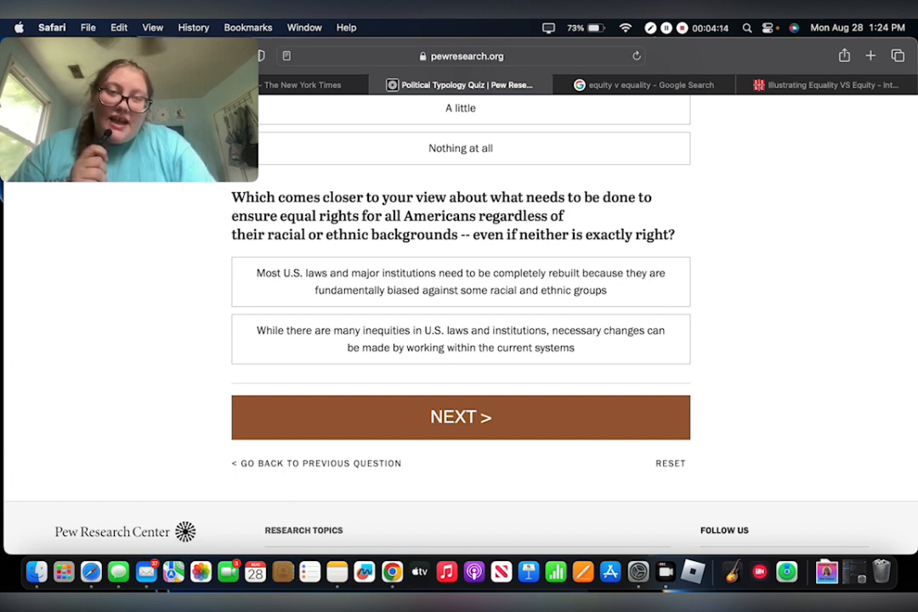
click(461, 282)
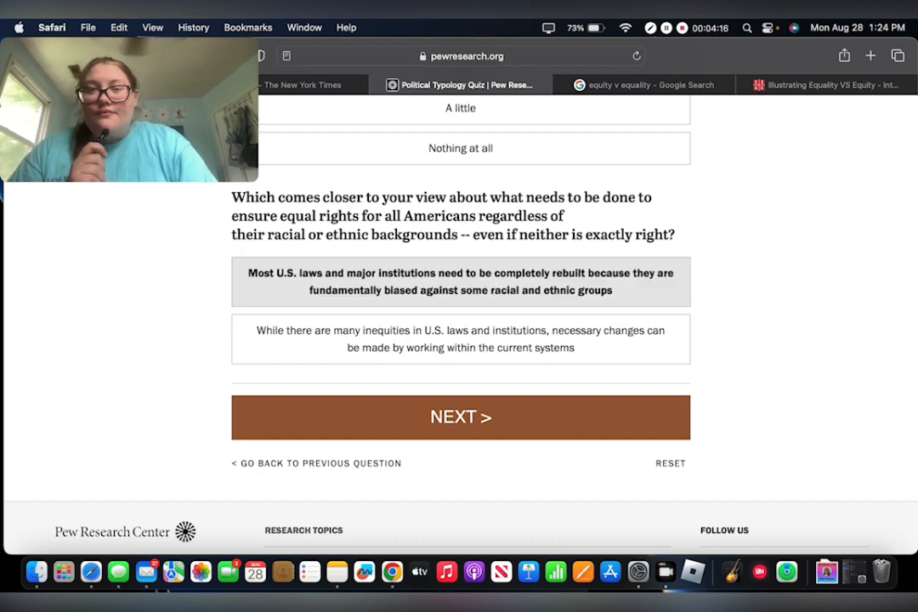
click(461, 338)
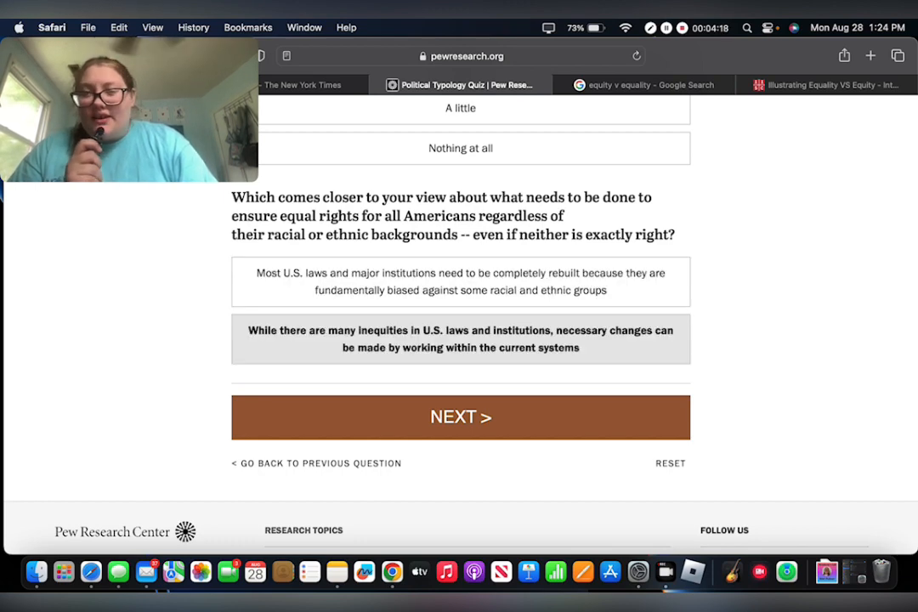
click(461, 417)
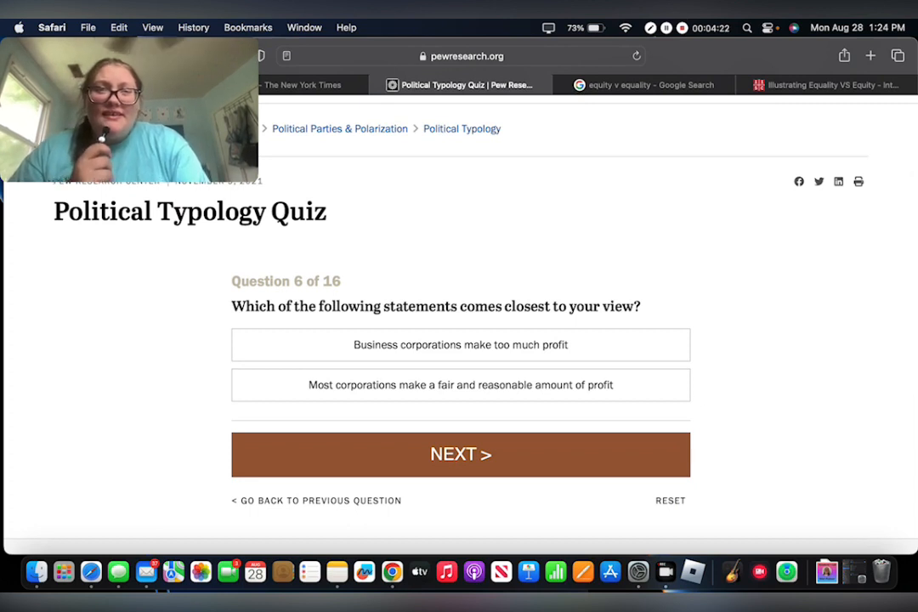
- Answer question 6 that business corporations make too much profit and advance to question 7
click(461, 343)
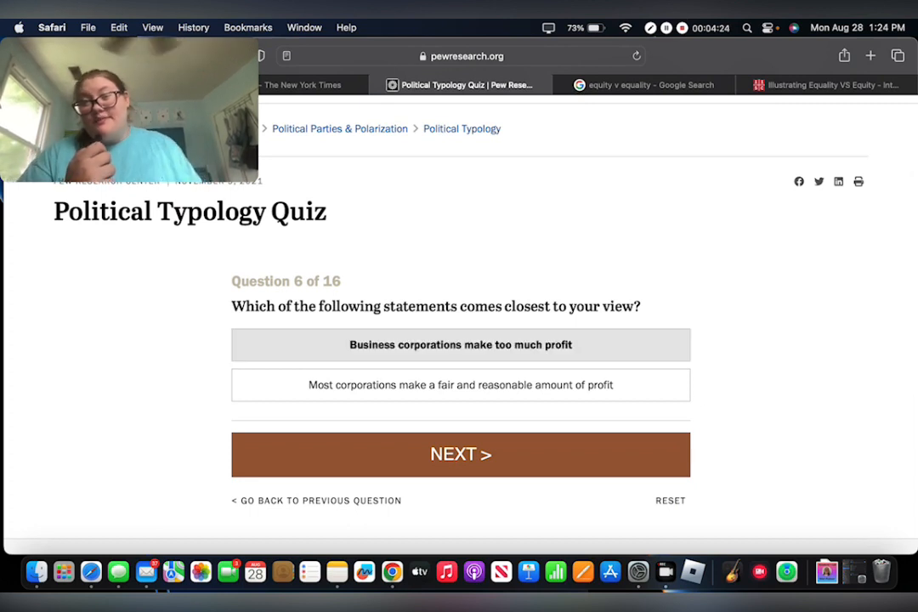
click(461, 454)
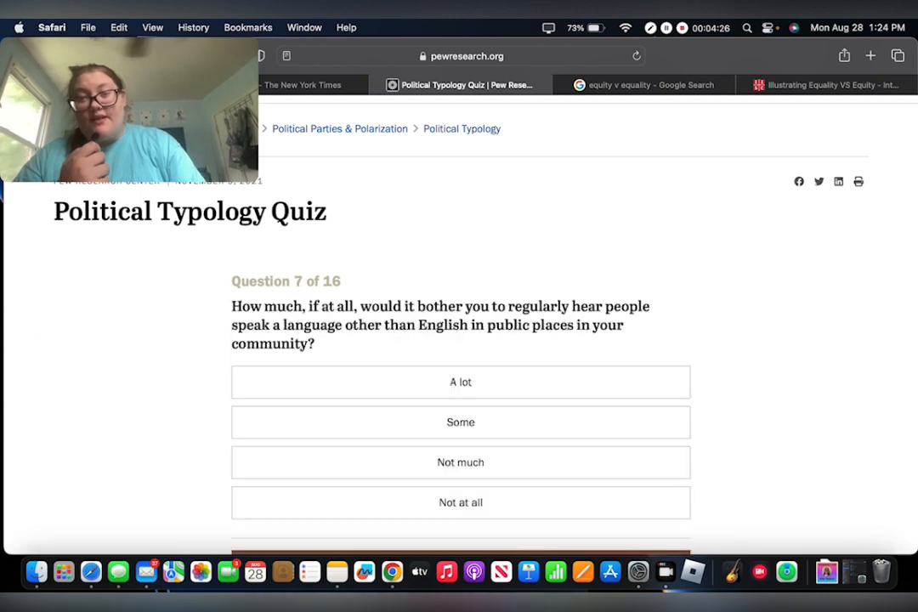
scroll(down, 3)
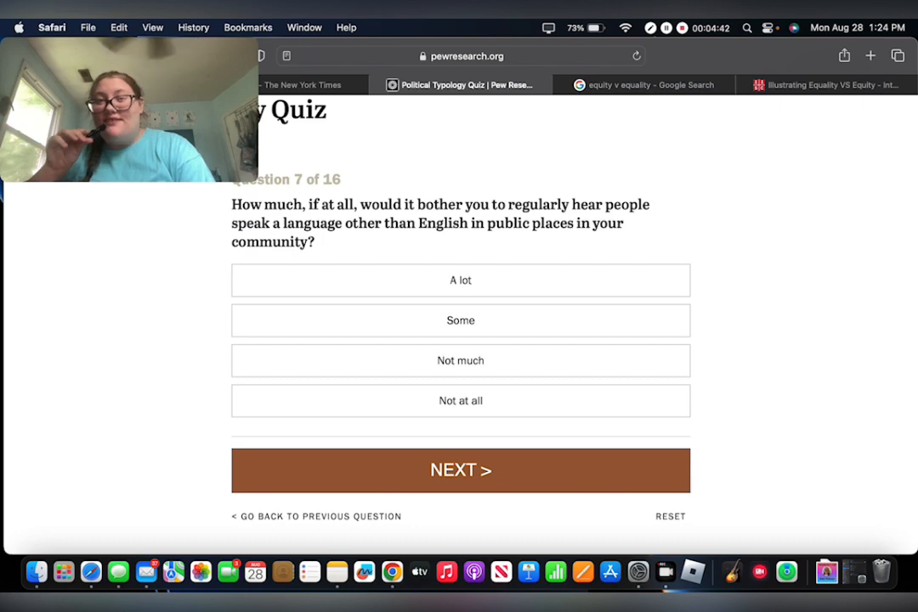
- Advance past question 7 and rate both Democrats and Republicans at 50 on question 8
click(460, 469)
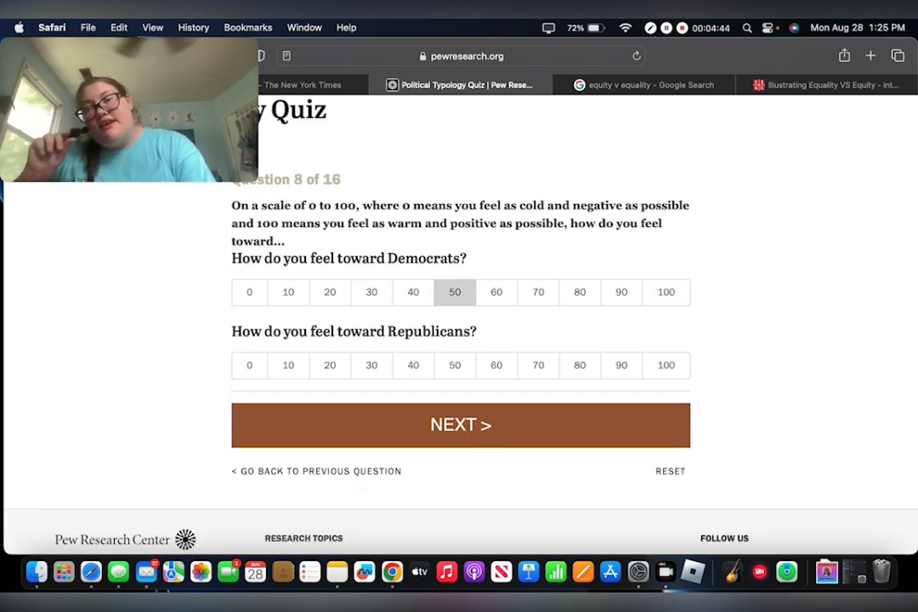
click(453, 363)
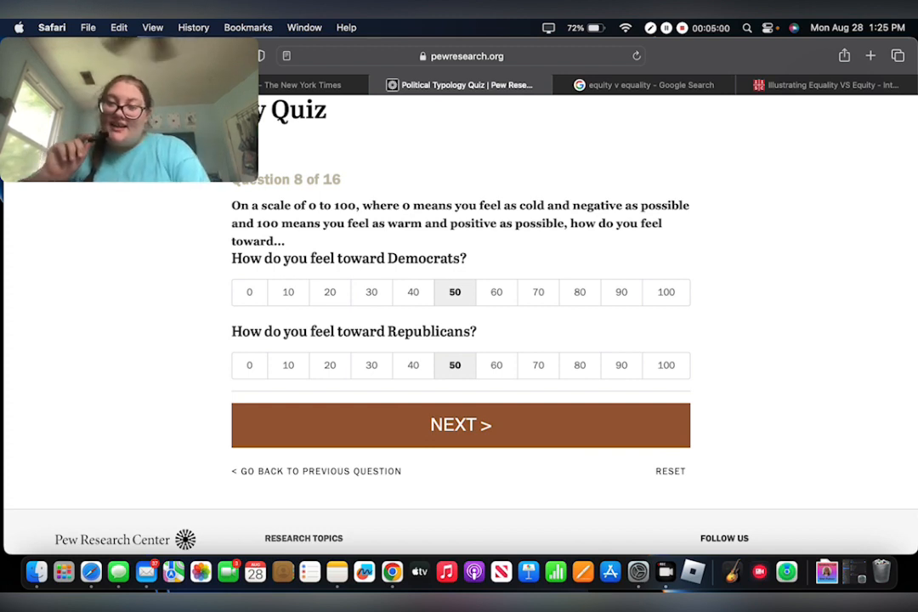
click(460, 425)
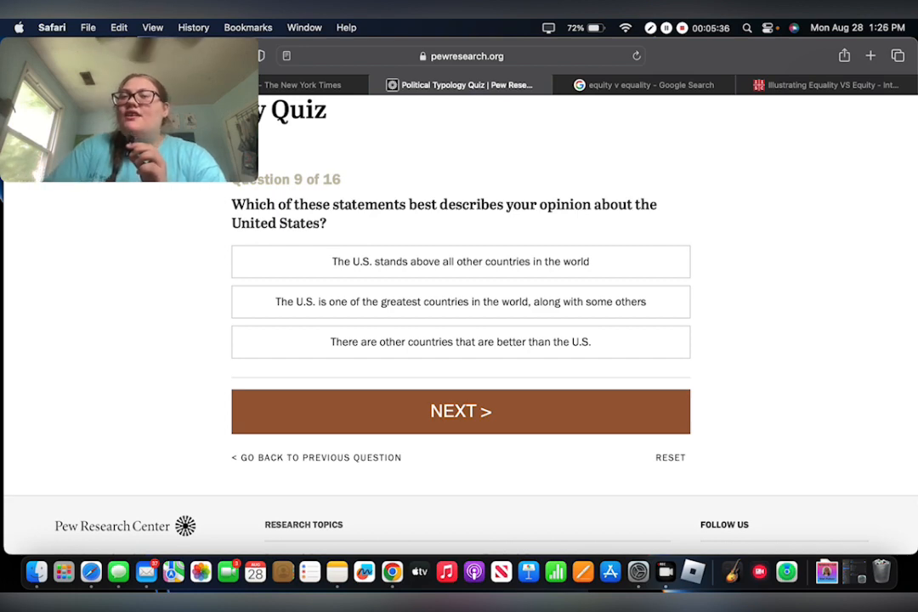
- Answer question 9 that the U.S. is one of the greatest countries, then mark being easily offended a major problem
click(461, 303)
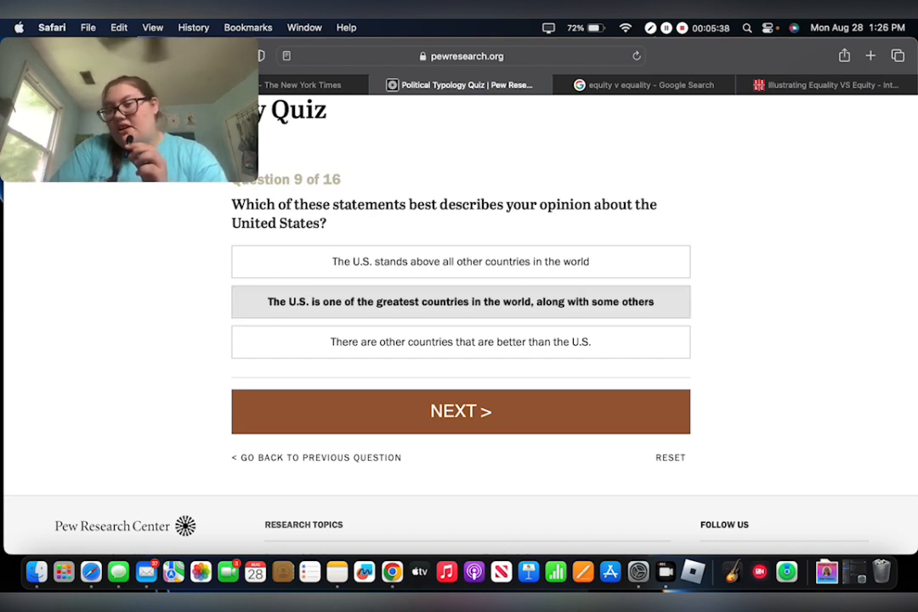
click(460, 410)
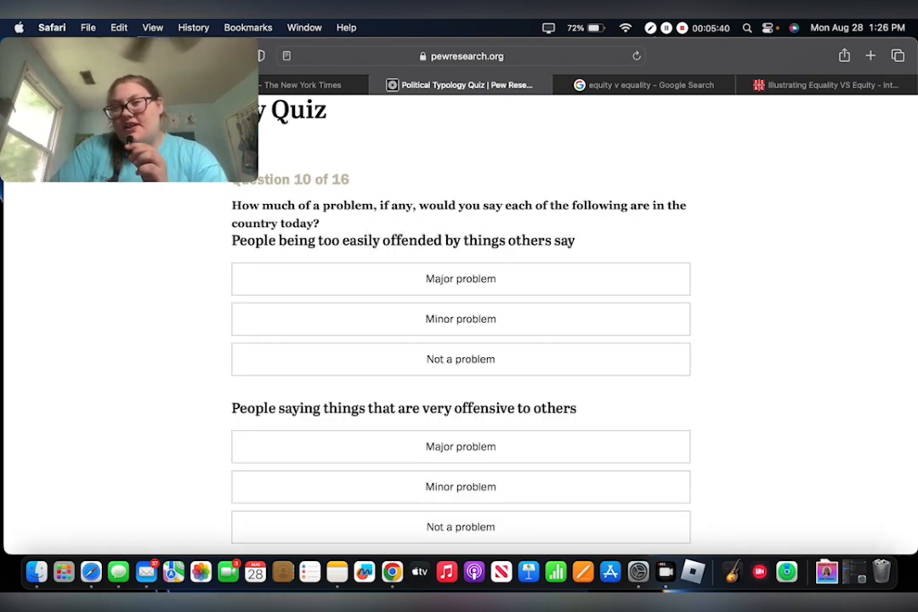
scroll(down, 3)
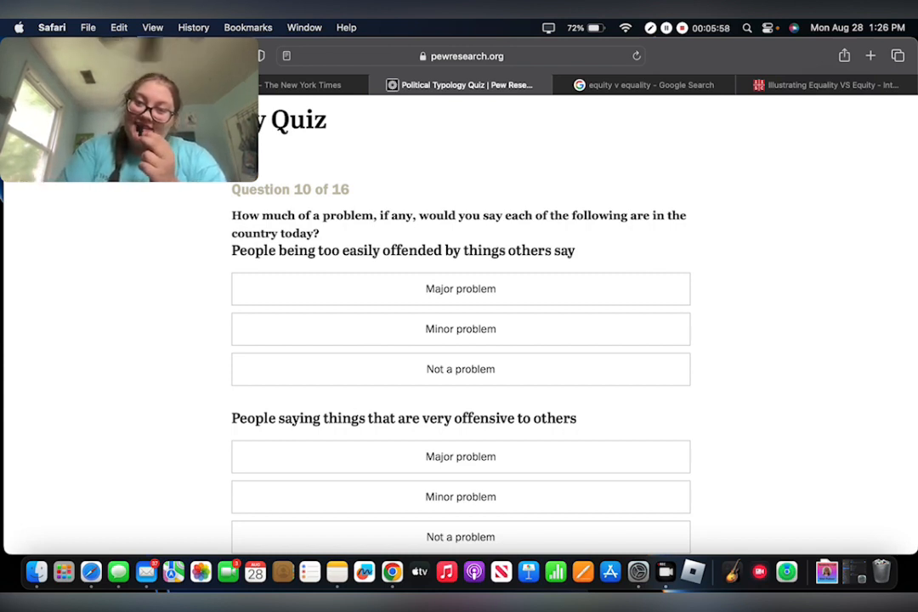
click(460, 289)
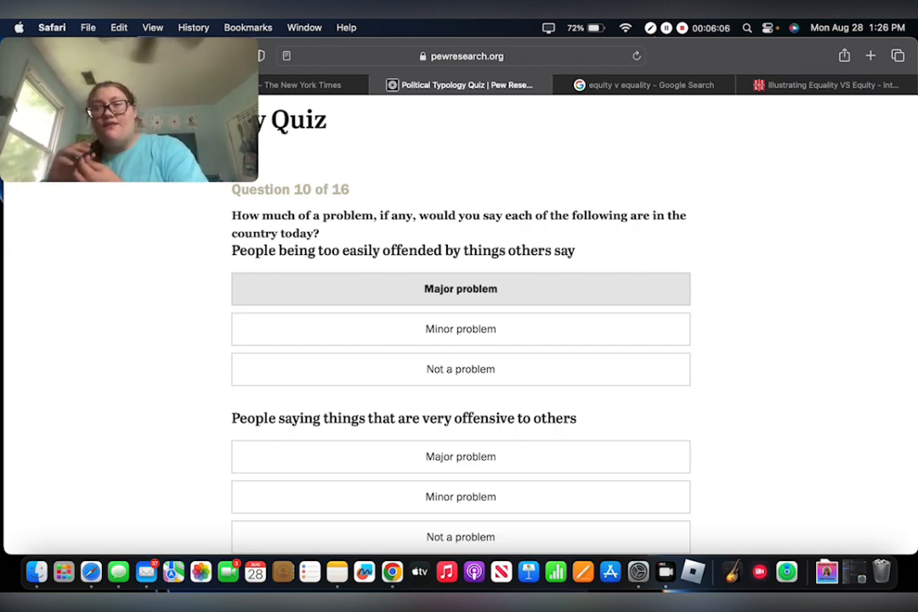
- Rate saying very offensive things a minor problem and submit question 10
scroll(down, 3)
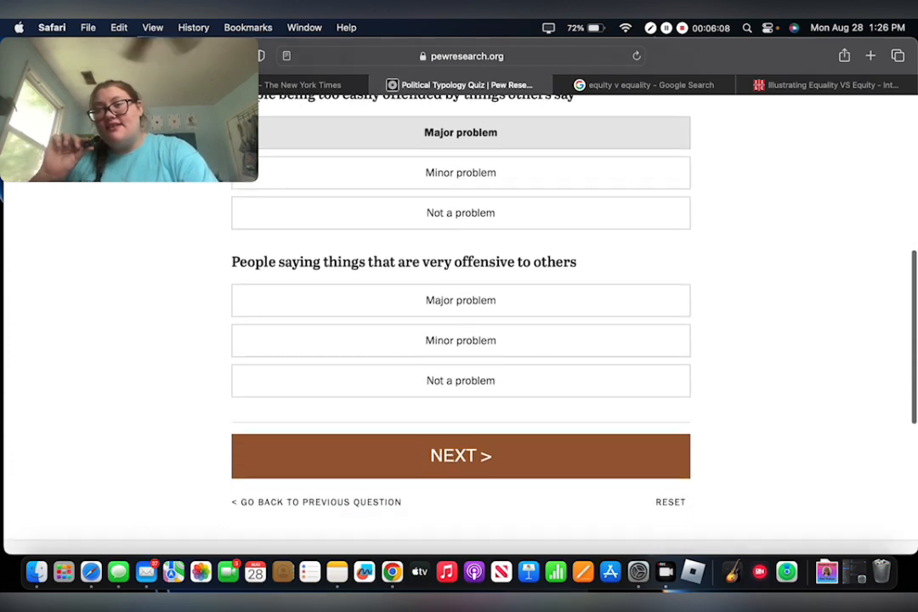
scroll(down, 3)
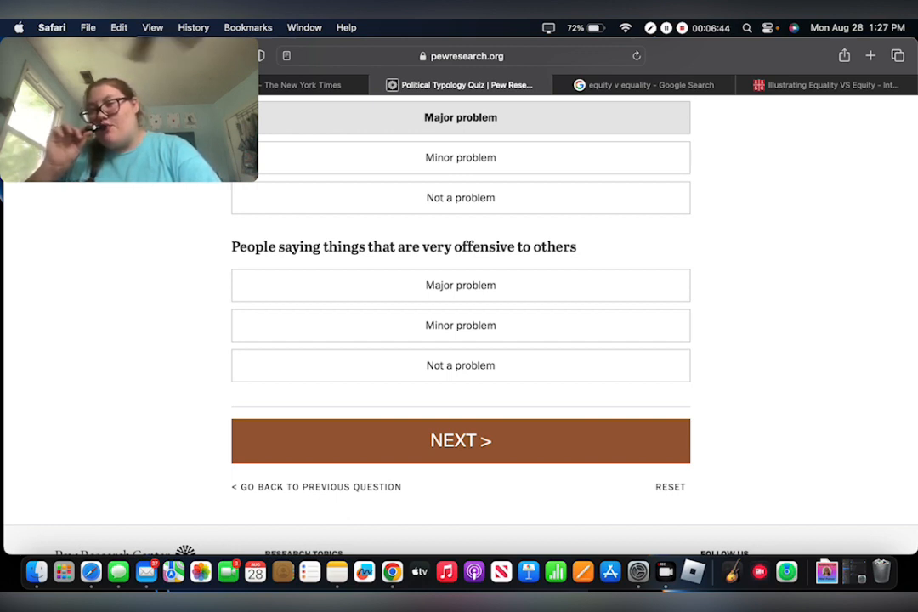
click(459, 325)
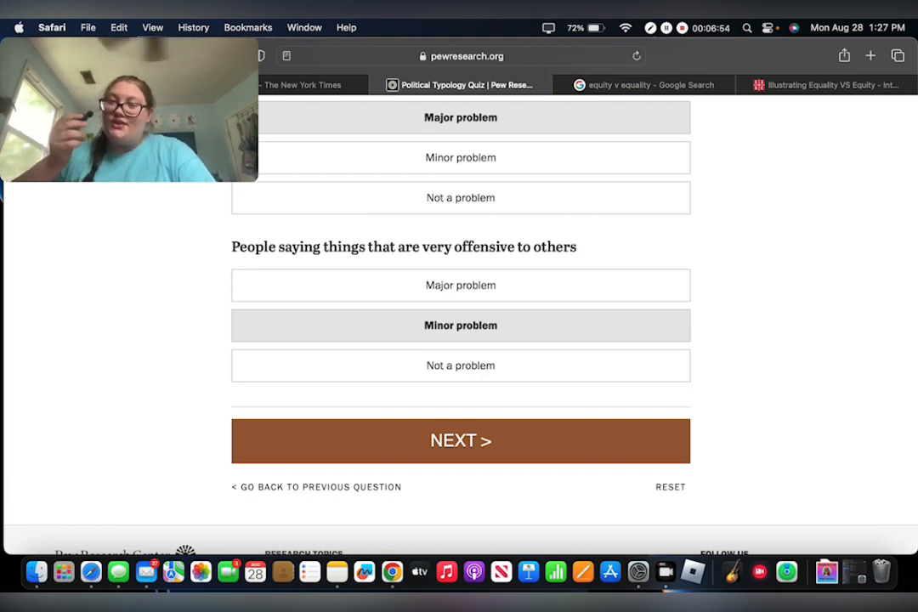
click(461, 440)
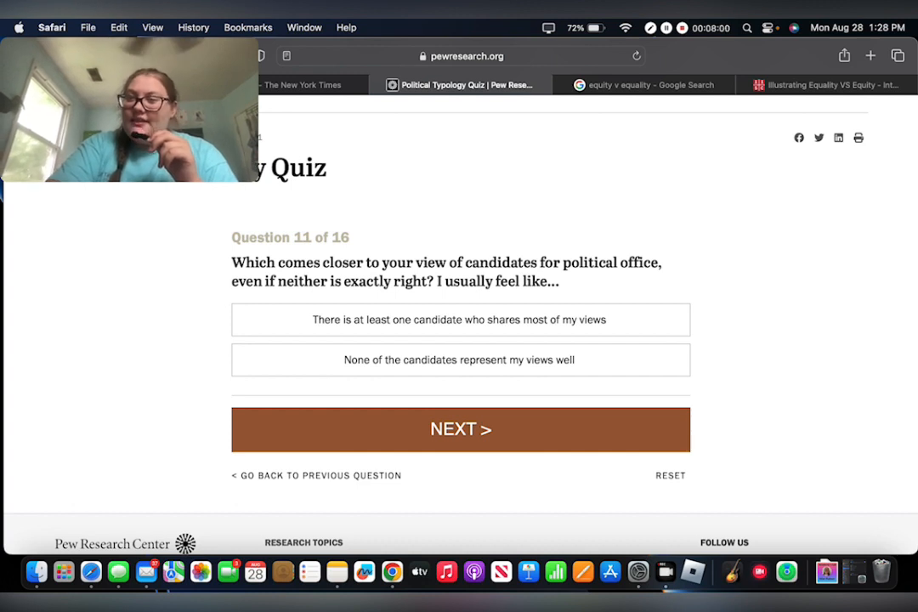
- Answer question 11 that at least one candidate shares my views, then question 12 'A fair amount', and advance
click(459, 320)
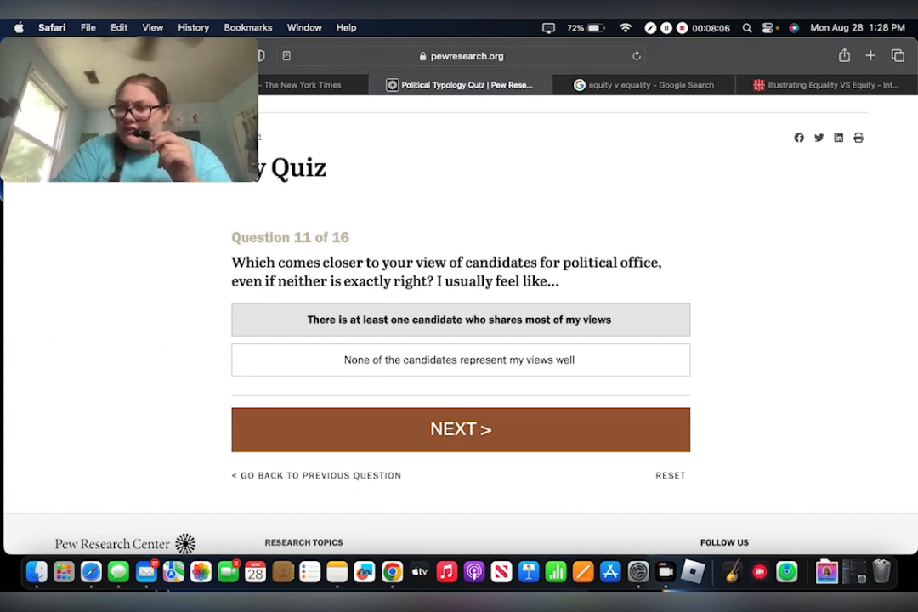
click(461, 428)
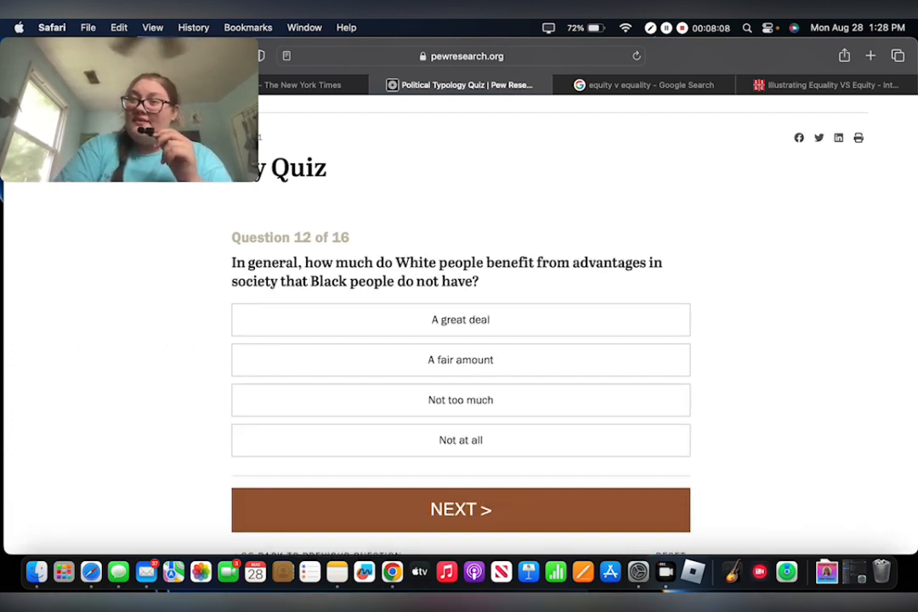
scroll(down, 3)
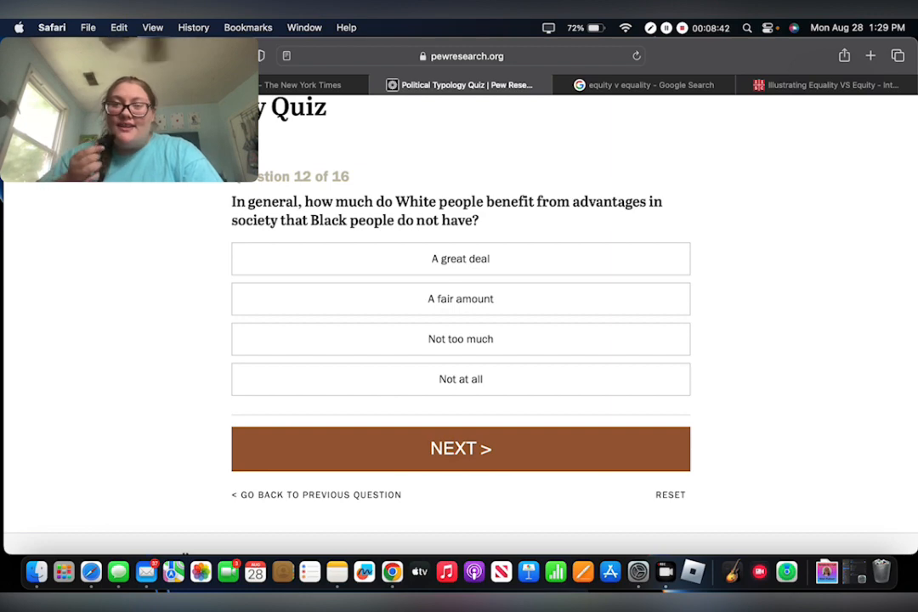
click(461, 299)
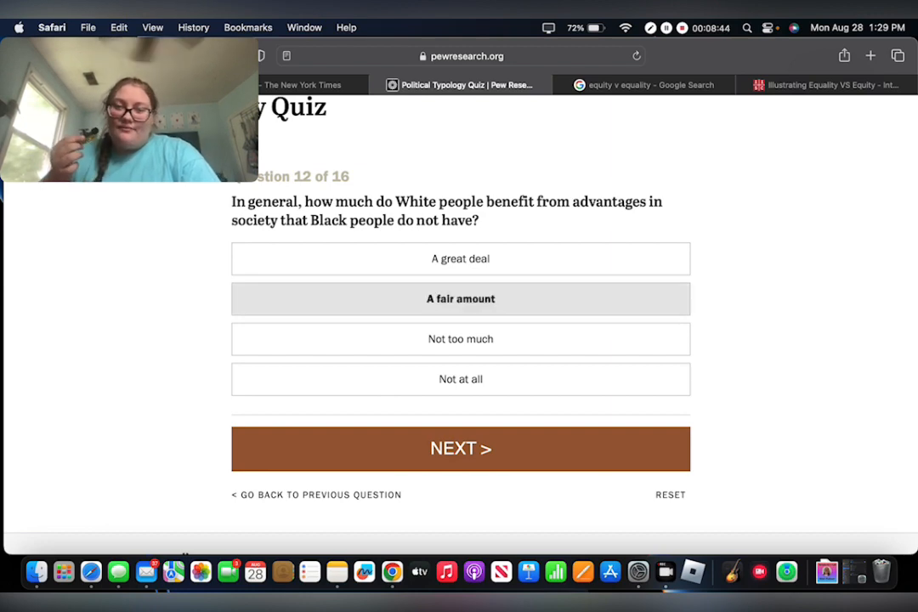
click(460, 448)
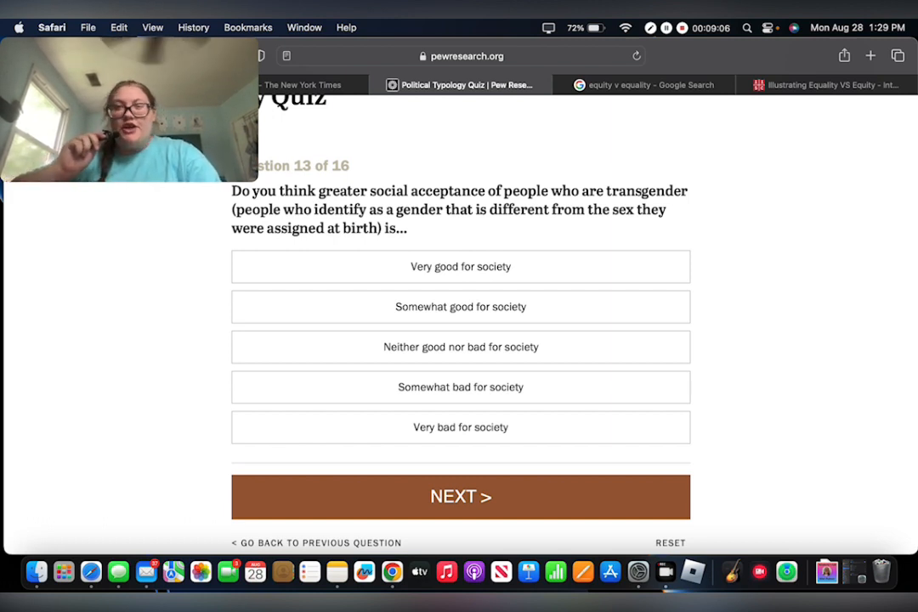
- Answer question 13 on transgender acceptance 'Somewhat bad for society' and advance to question 14
click(461, 388)
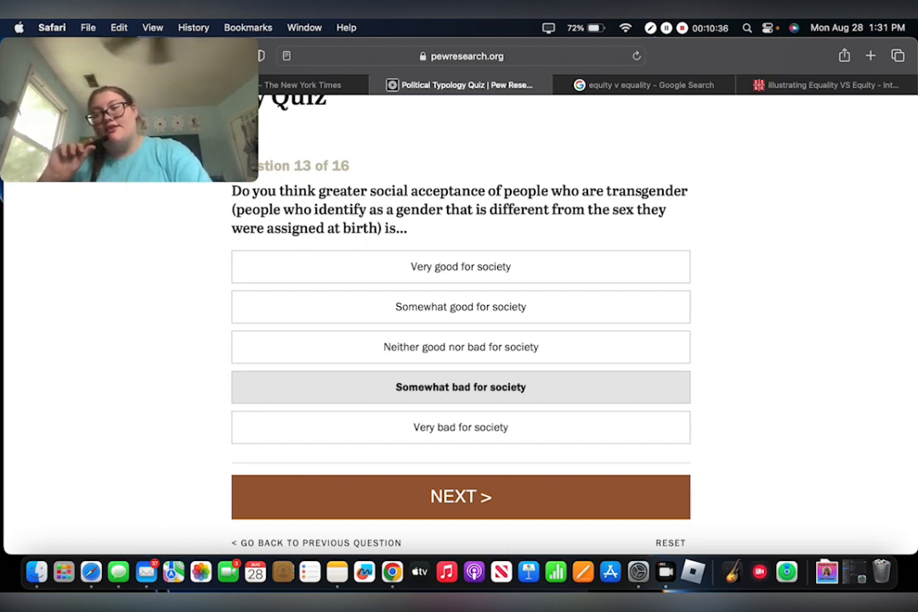
click(461, 497)
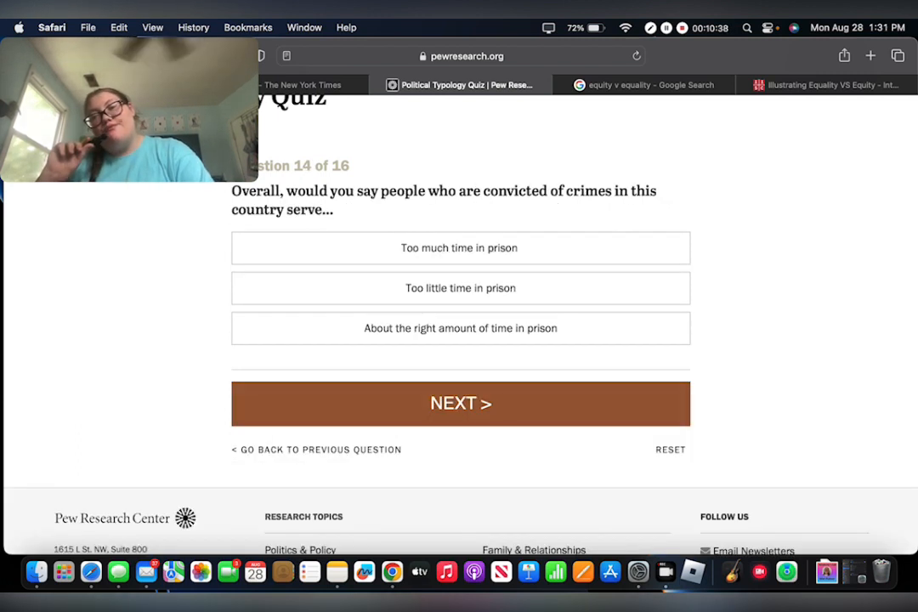
- Answer question 14 with 'Too little time in prison' and advance to question 15
scroll(down, 3)
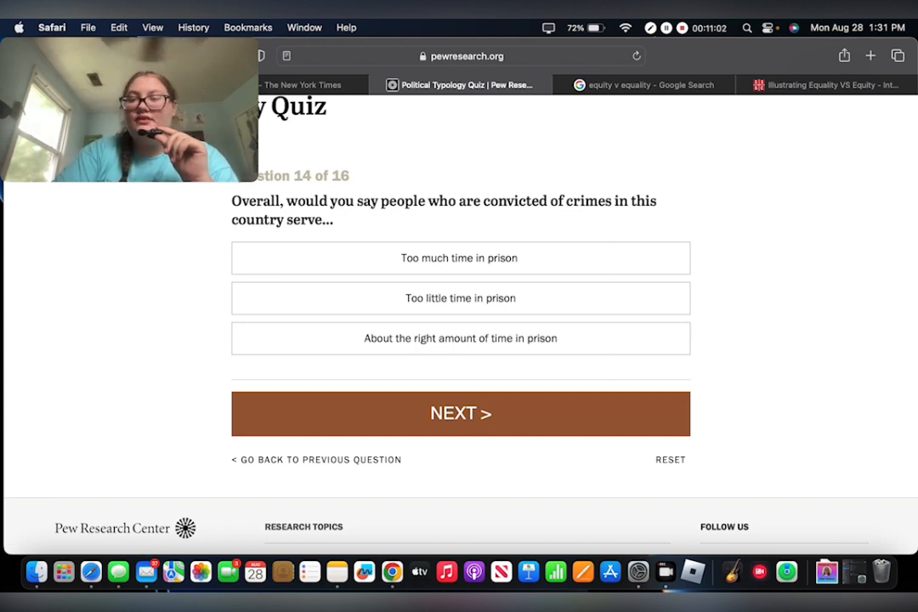
click(458, 297)
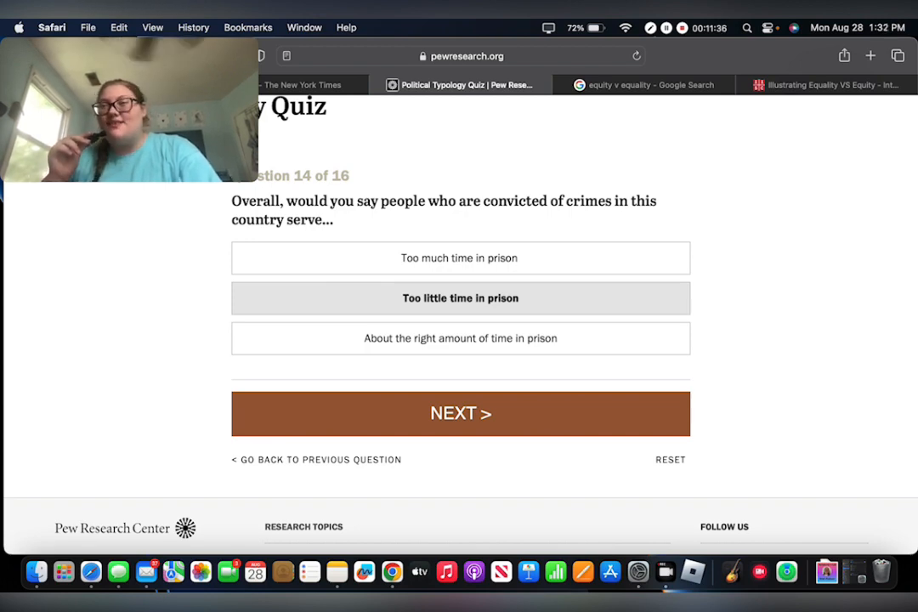
click(460, 413)
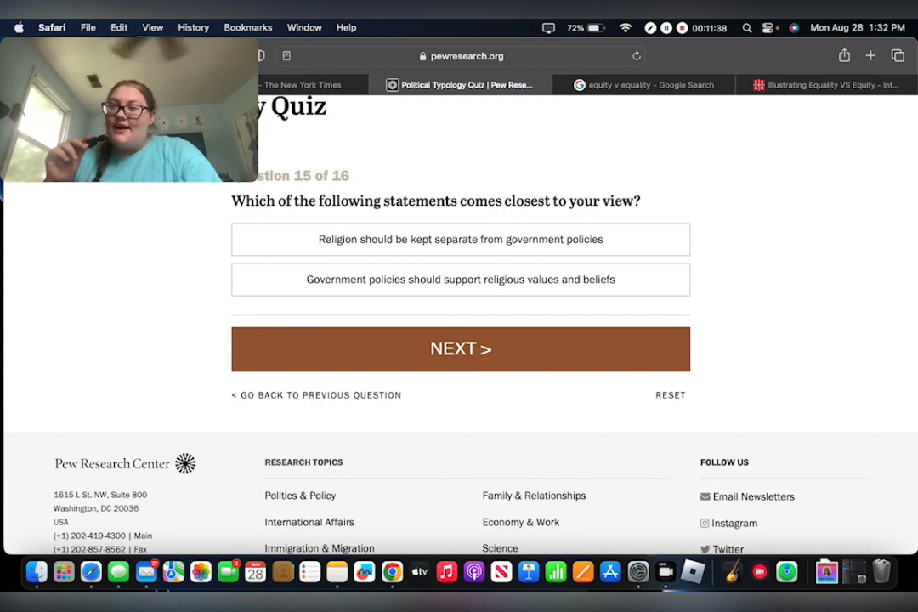
- Answer question 15 'Religion should be kept separate from government policies' and advance to question 16
scroll(up, 3)
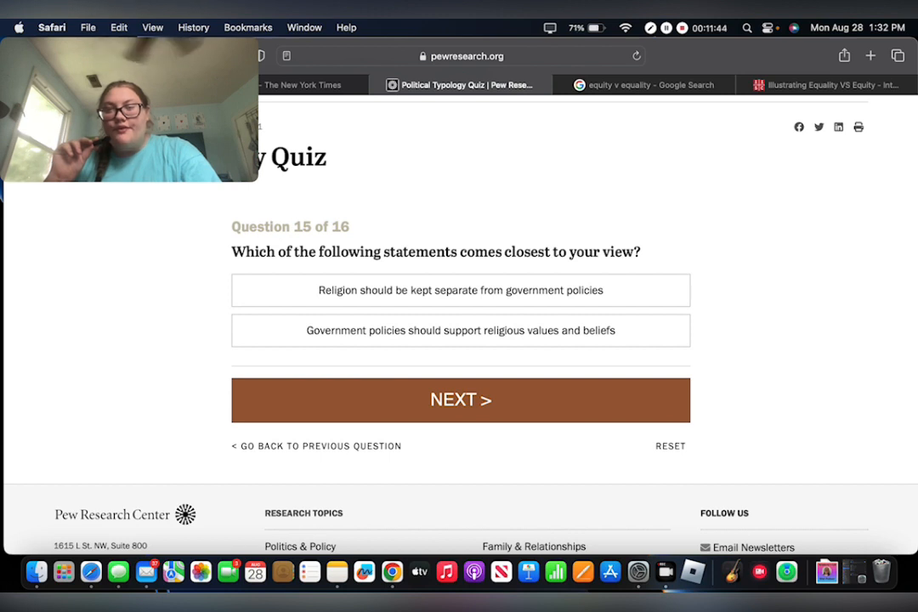
click(461, 289)
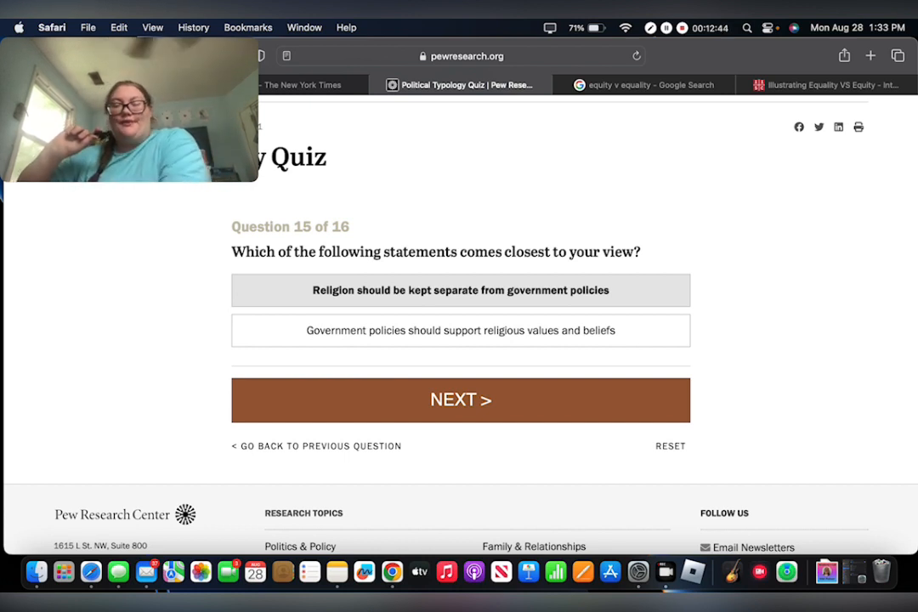
click(460, 399)
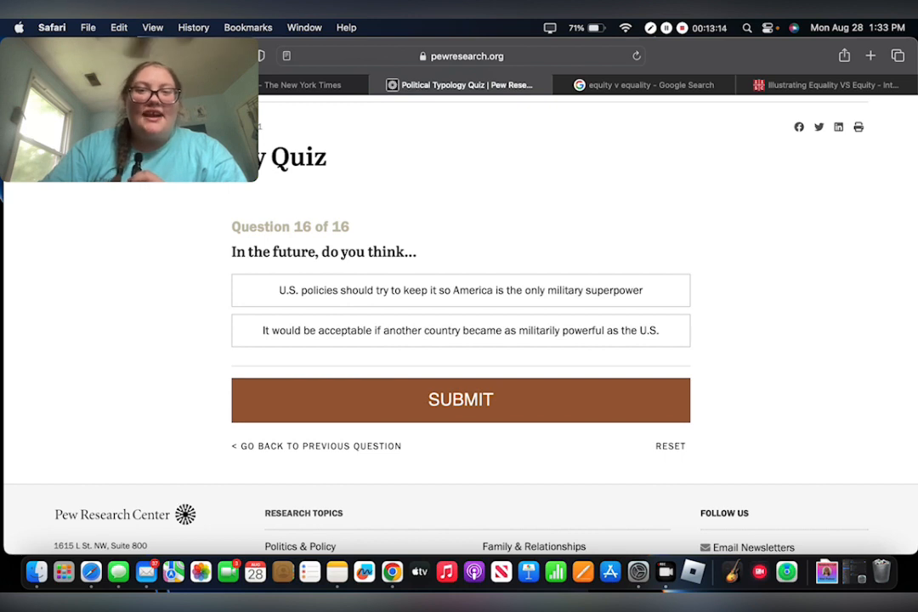
- Answer question 16 that the U.S. should stay the only superpower and submit the quiz
click(460, 329)
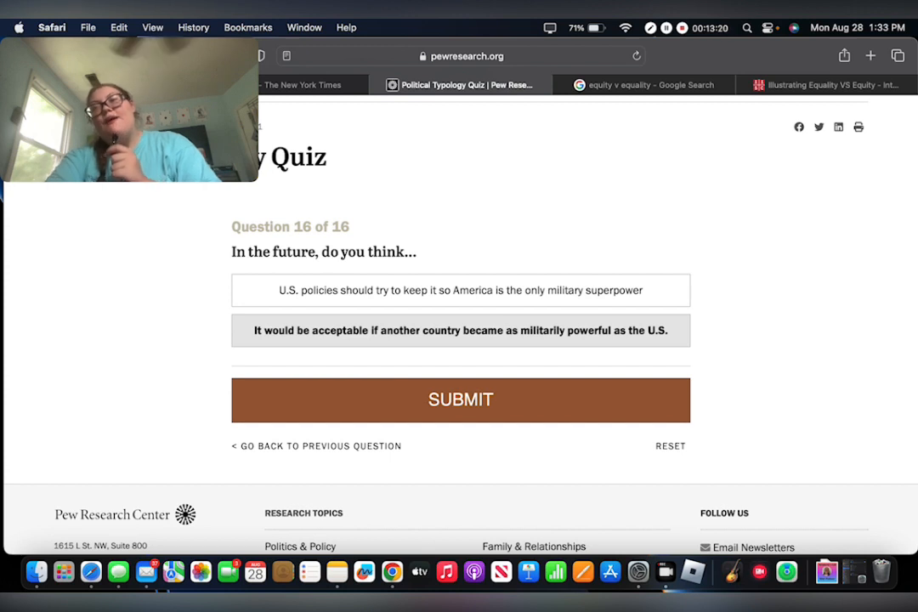
click(459, 289)
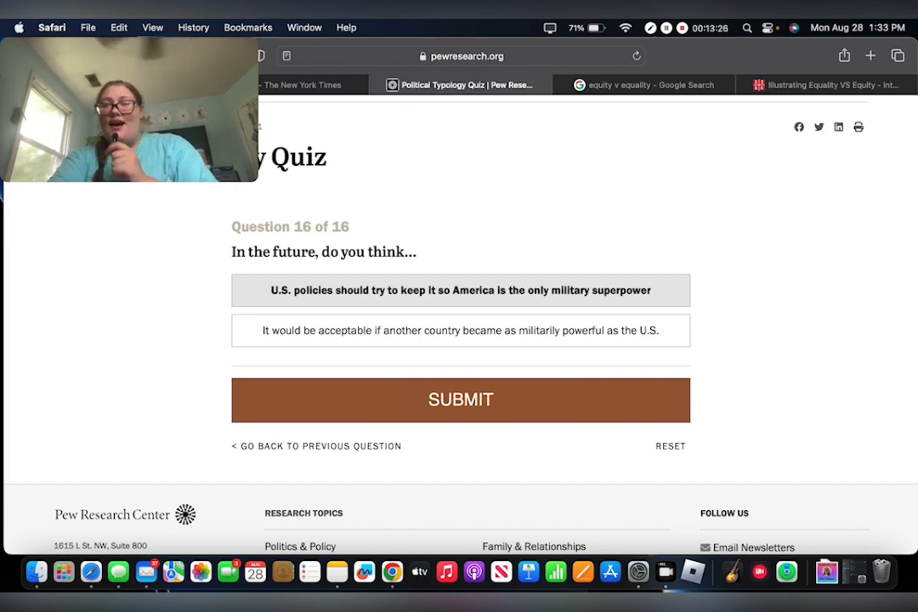
click(459, 400)
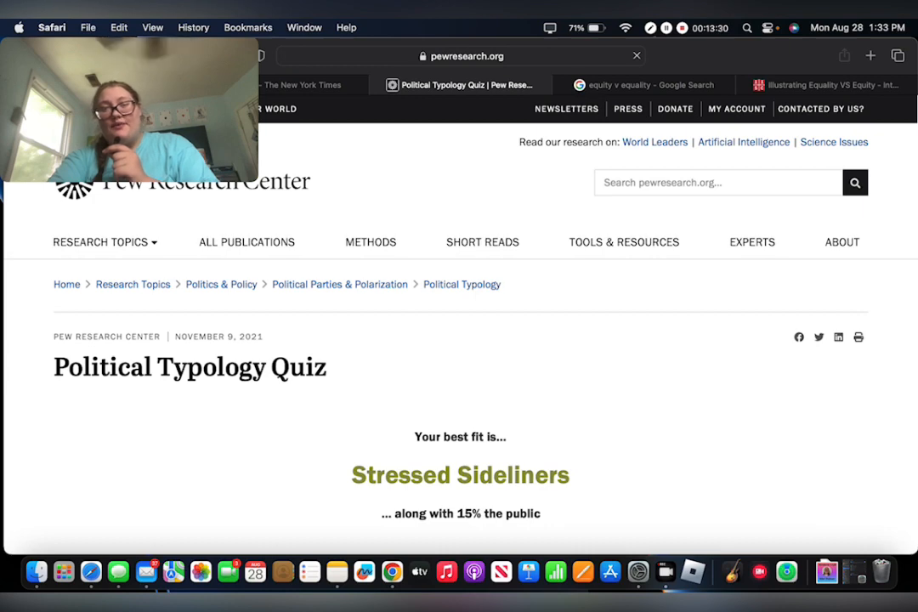
scroll(down, 3)
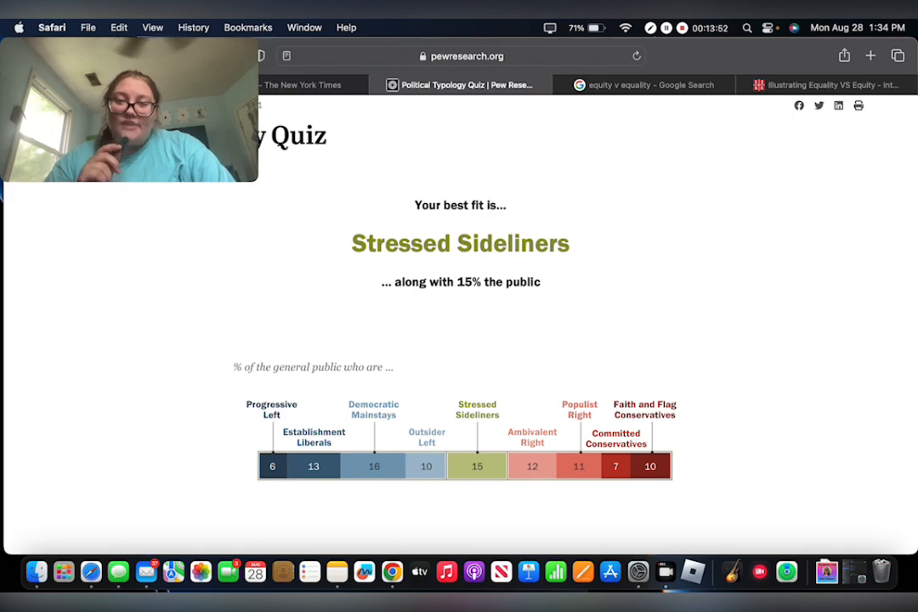
scroll(down, 3)
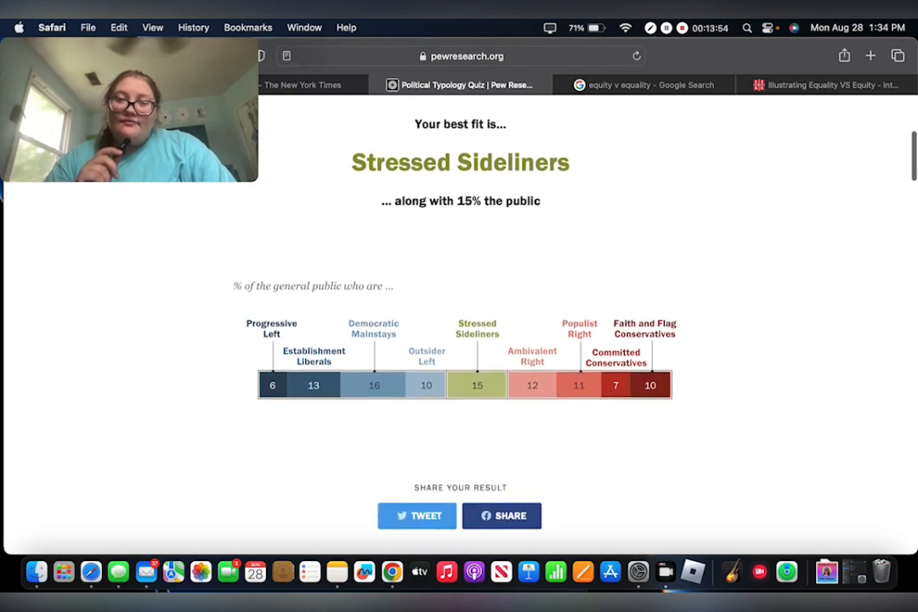
scroll(down, 3)
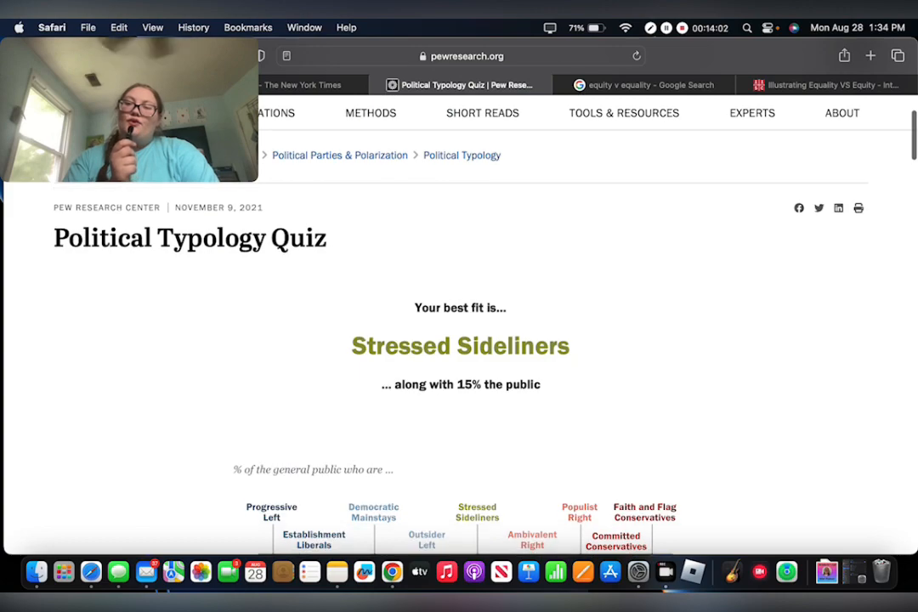
scroll(down, 3)
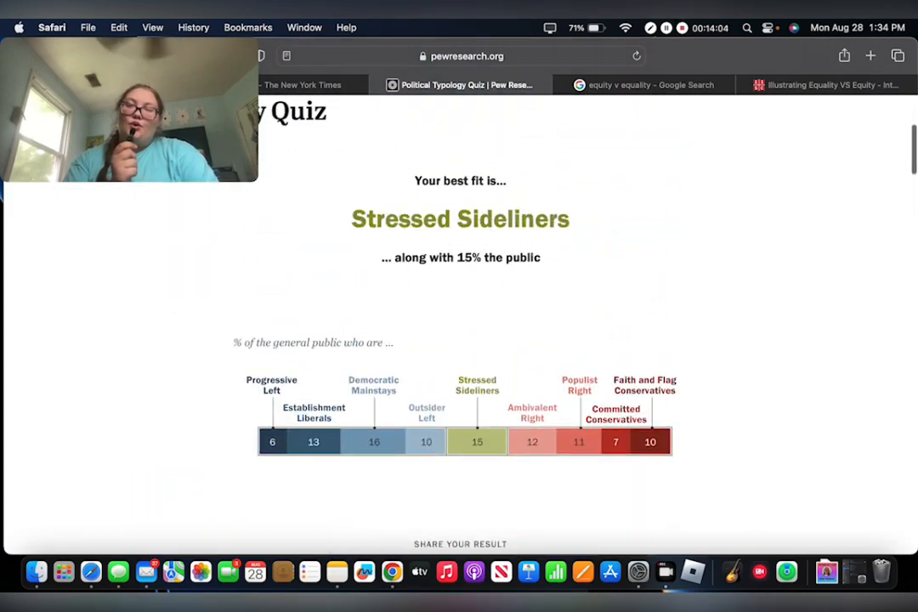